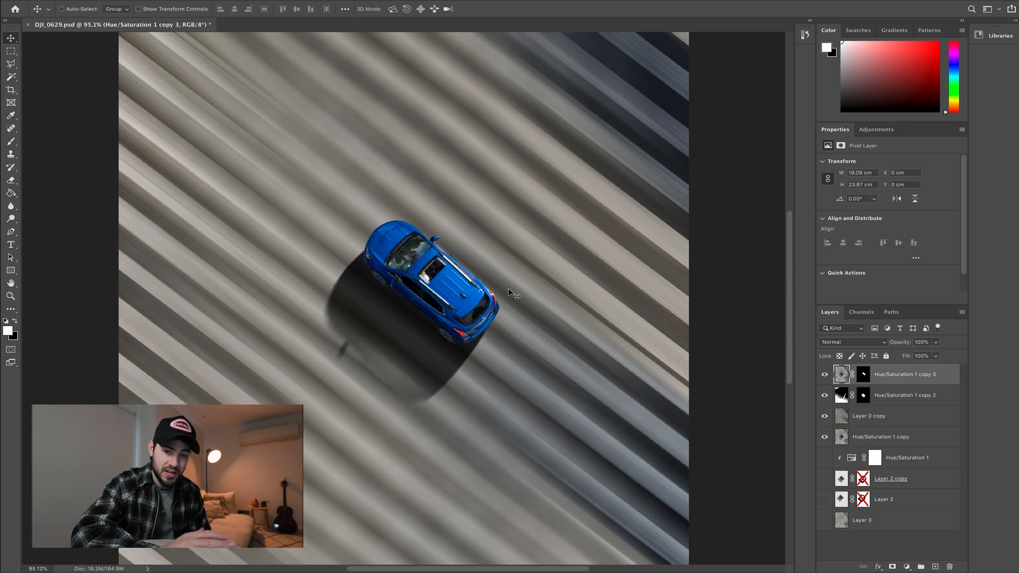
mouse_move(709, 359)
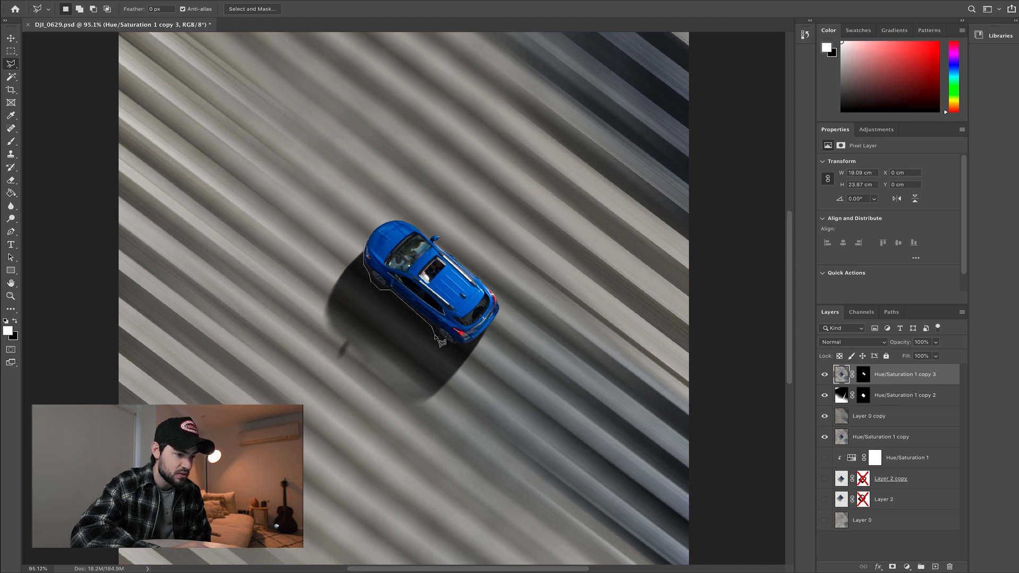
mouse_move(477, 350)
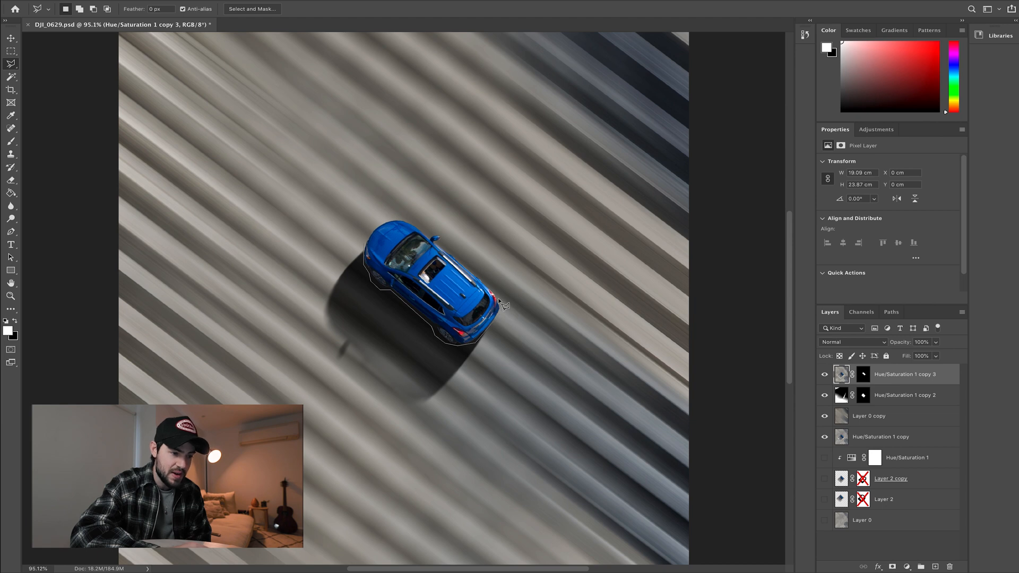
mouse_move(484, 276)
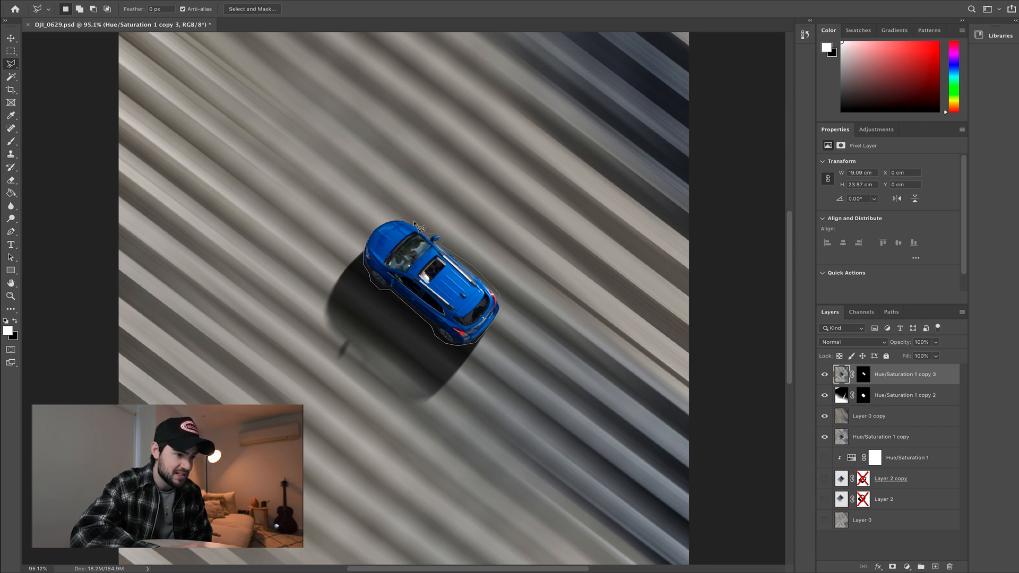
mouse_move(369, 234)
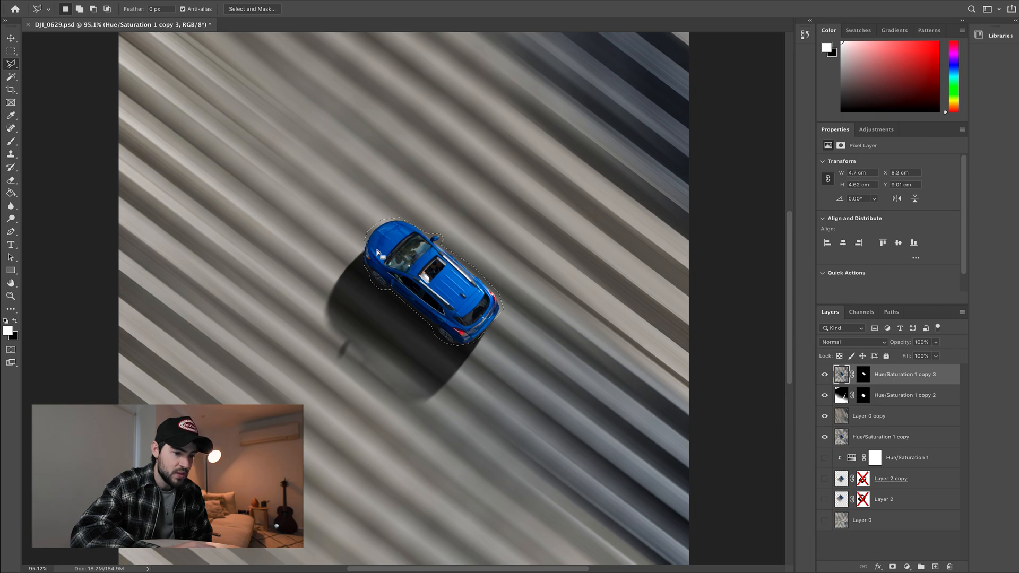
Add a Hue/Saturation adjustment layer clipped and masked to the car, showing its colour-range list.
left_click(876, 130)
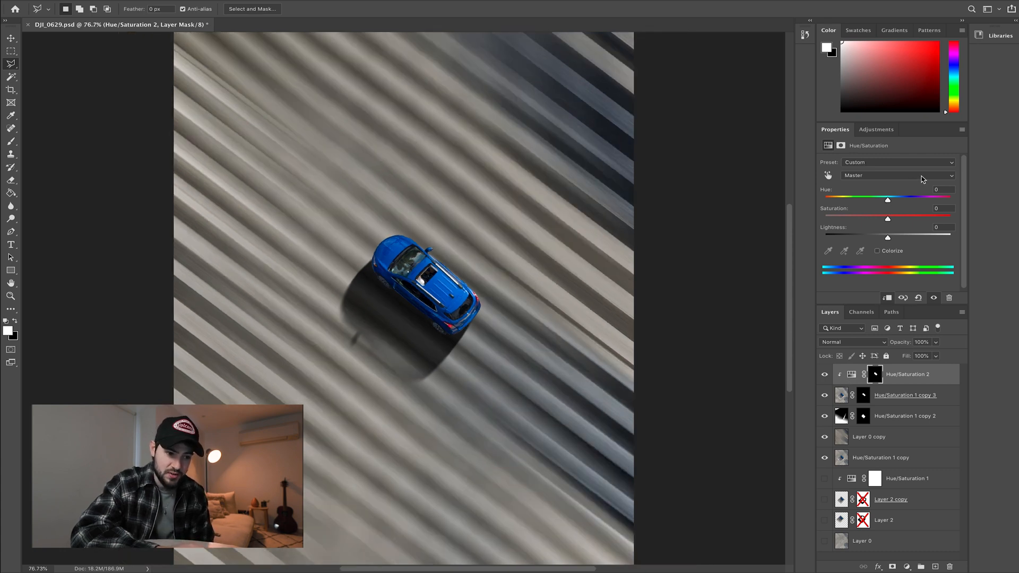
left_click(896, 176)
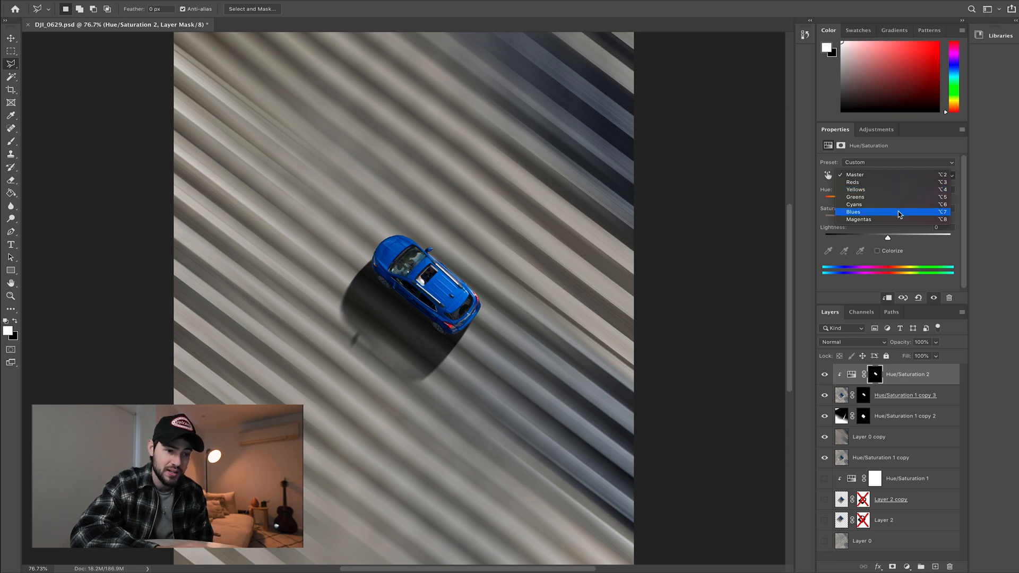
Keep the Master range and shift Hue to turn the car orange, then back to neutral.
left_click(854, 174)
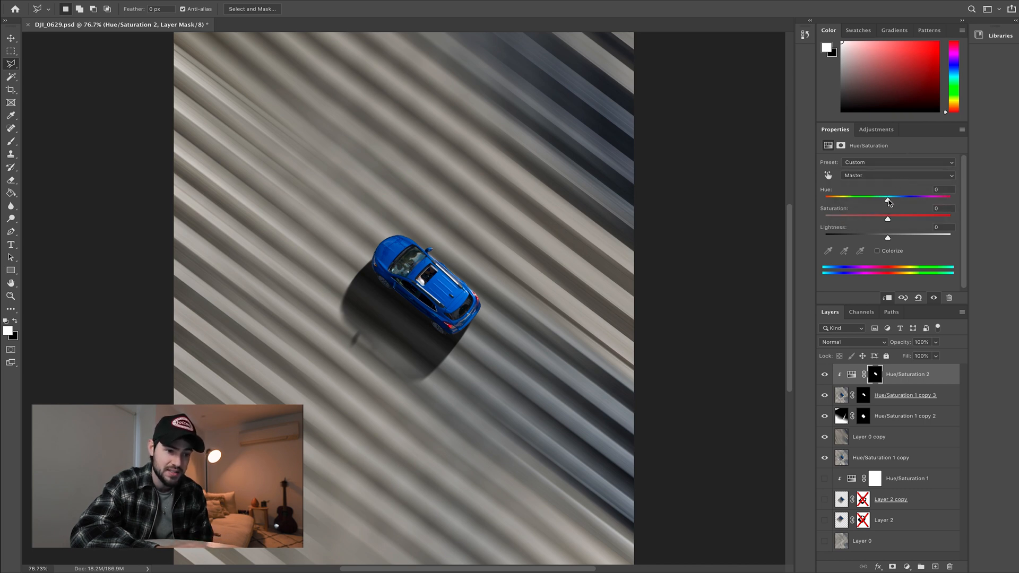
left_click_drag(888, 198, 824, 198)
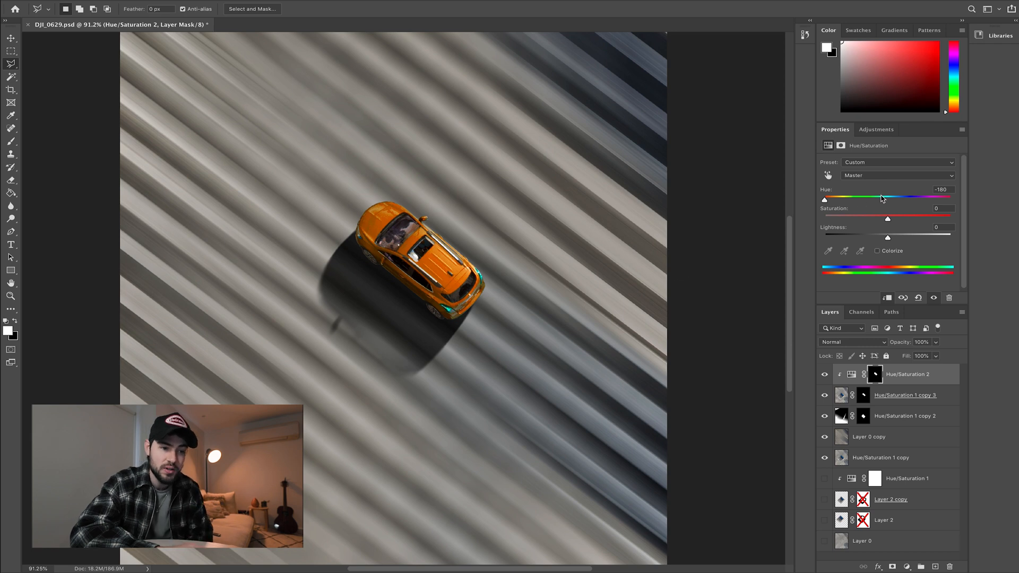
left_click_drag(825, 199, 886, 199)
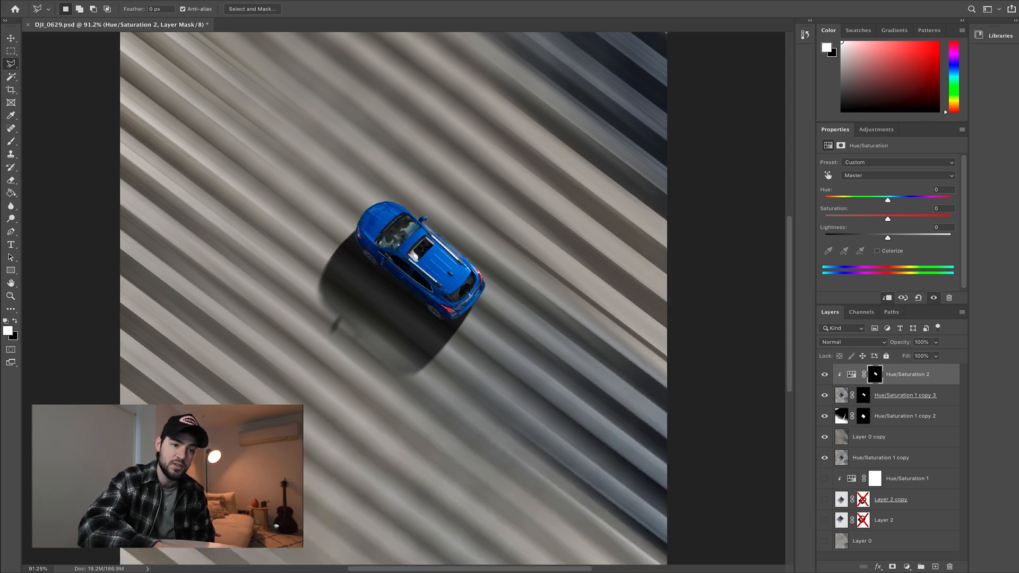
Restrict the adjustment to Blues and sweep Hue through cyan, teal and violet before returning it.
left_click(897, 176)
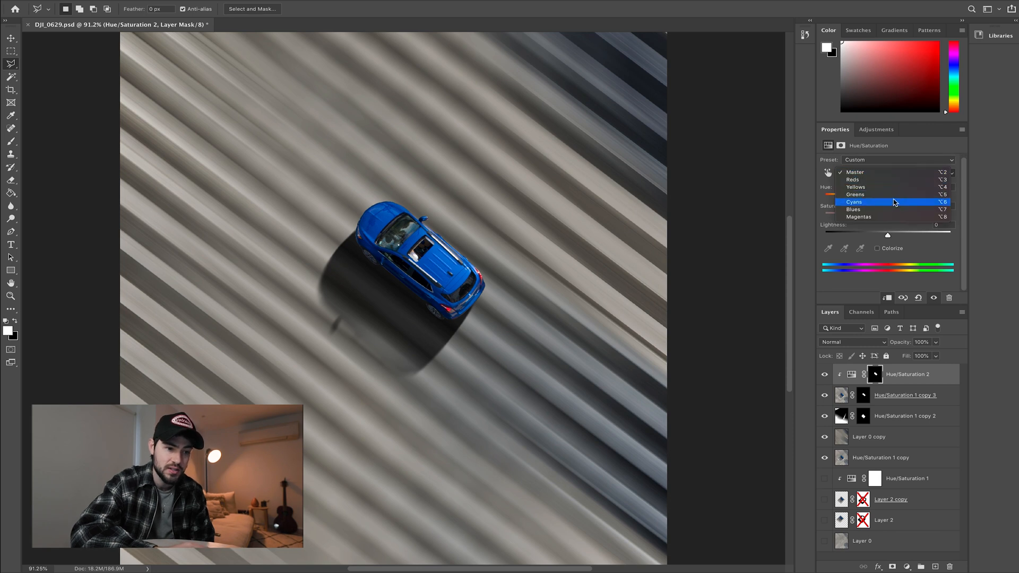
left_click(854, 209)
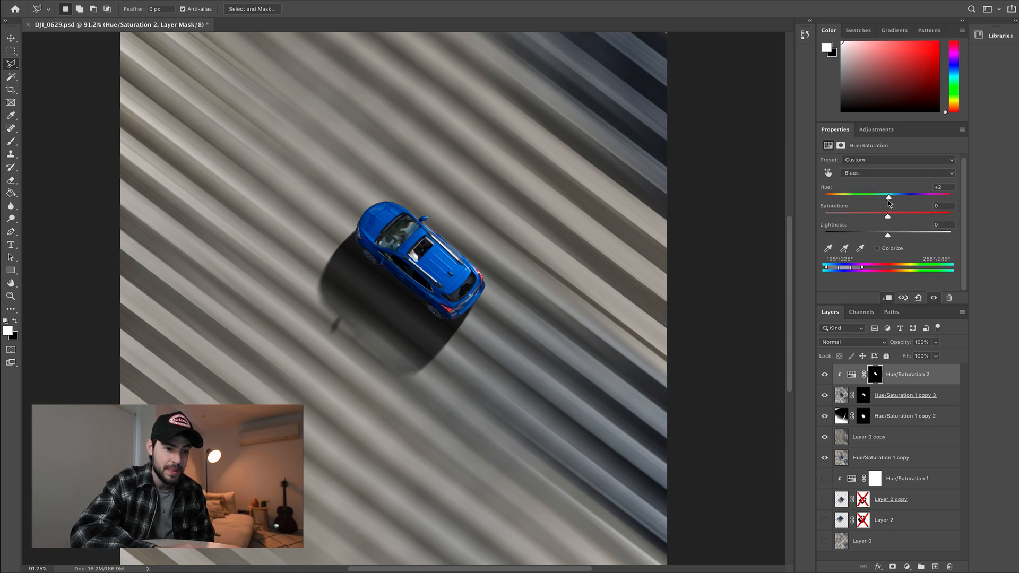
left_click_drag(889, 197, 874, 197)
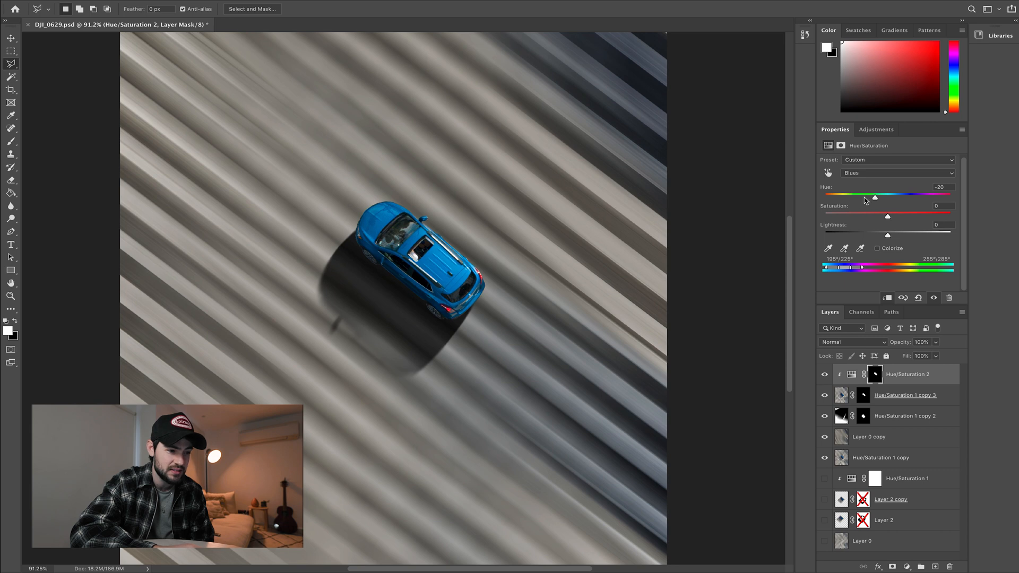
left_click_drag(874, 196, 861, 197)
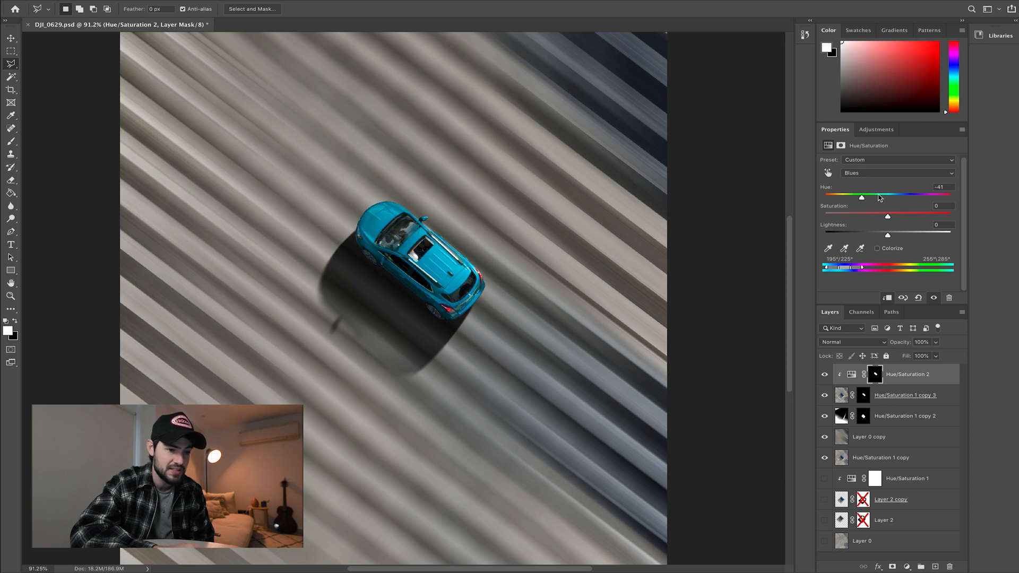
left_click_drag(862, 197, 899, 197)
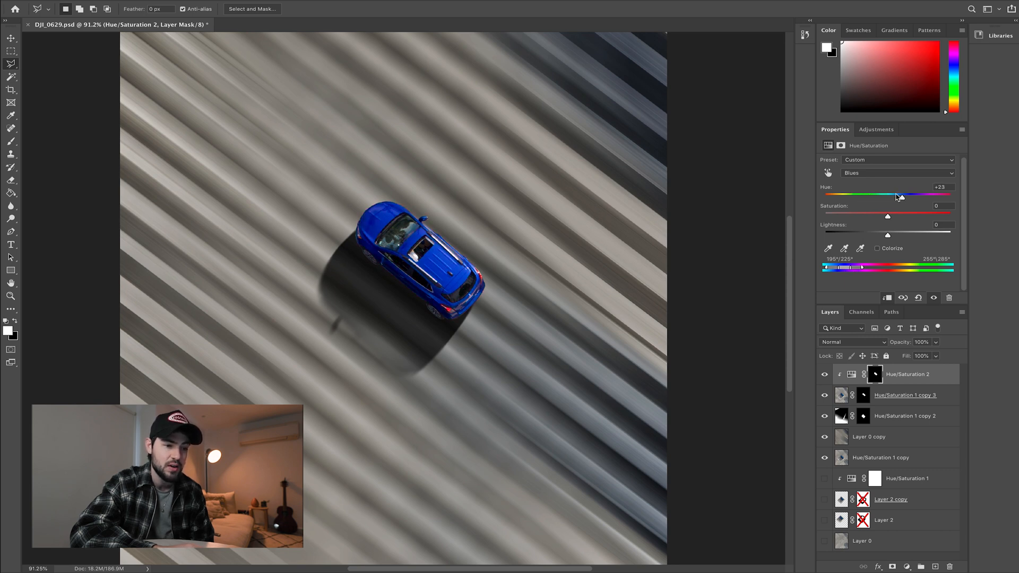
left_click_drag(898, 195, 867, 194)
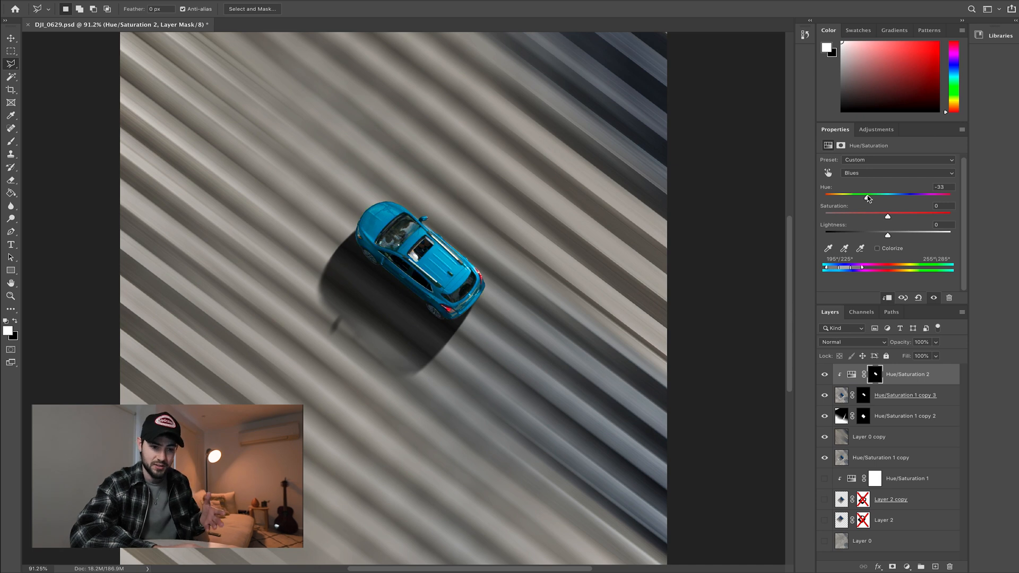
left_click_drag(868, 195, 863, 195)
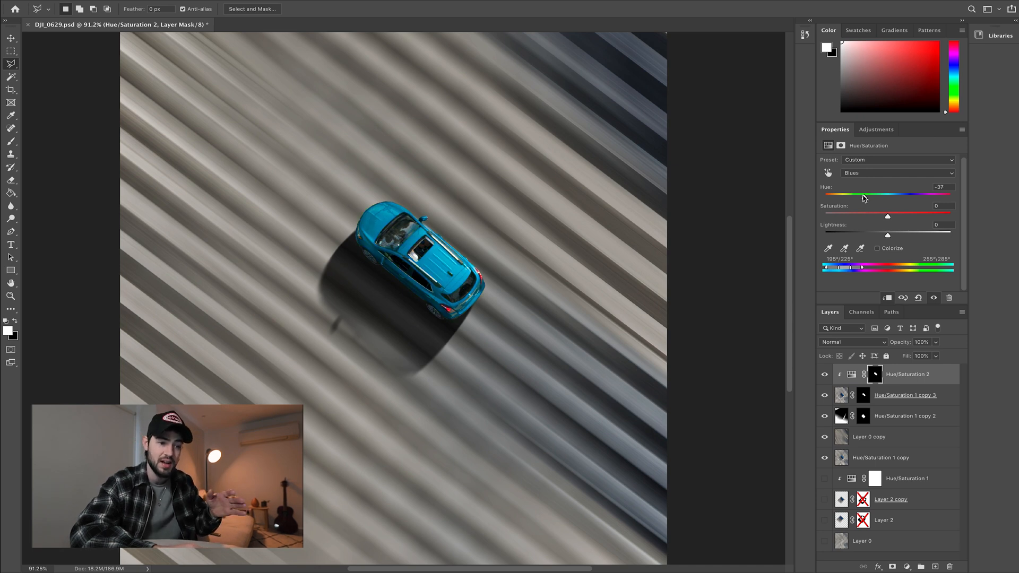
left_click_drag(865, 198, 857, 198)
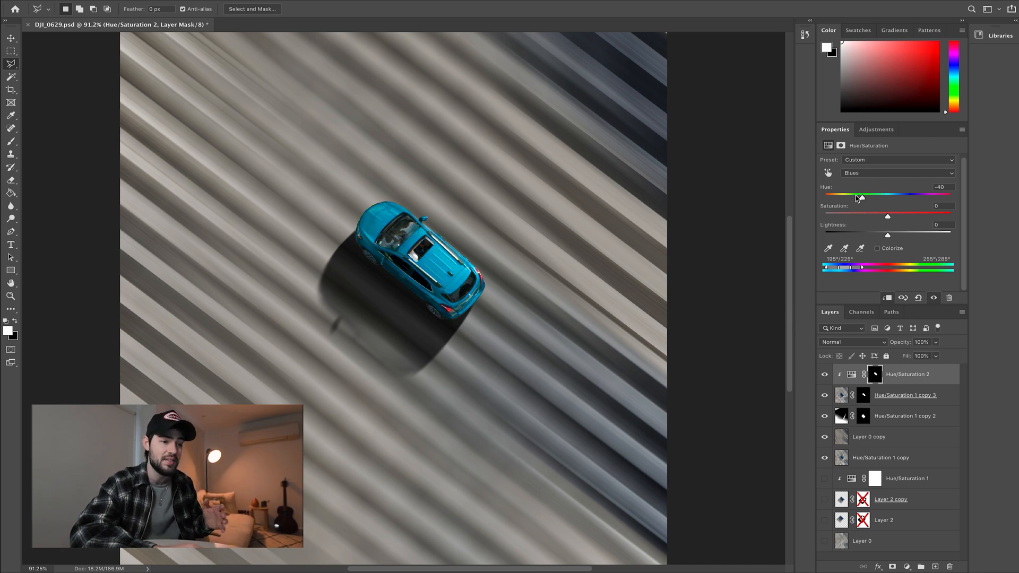
left_click_drag(858, 194, 839, 194)
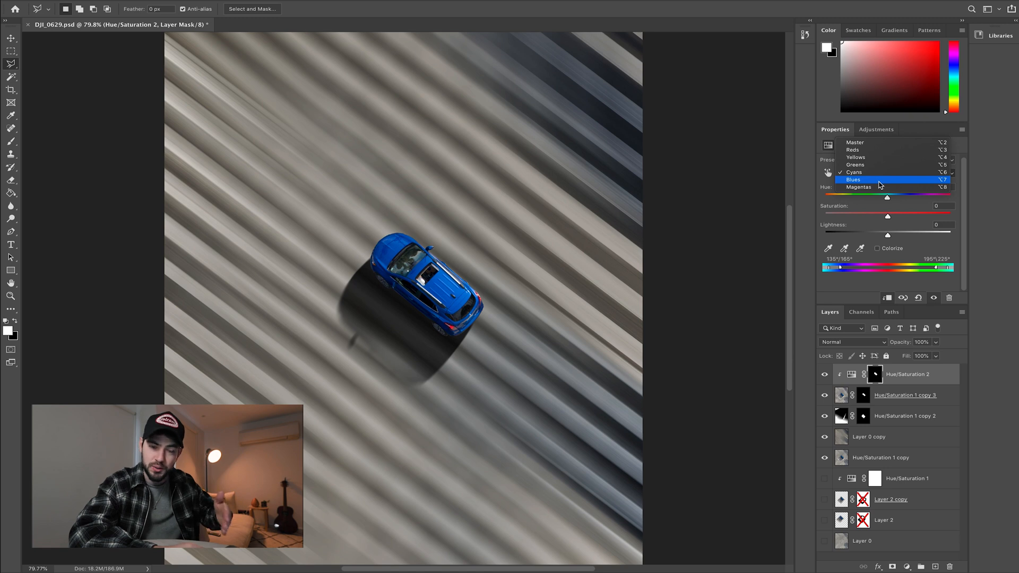
Select the Blues range and drag Hue to +180, turning the car magenta-pink.
left_click(877, 179)
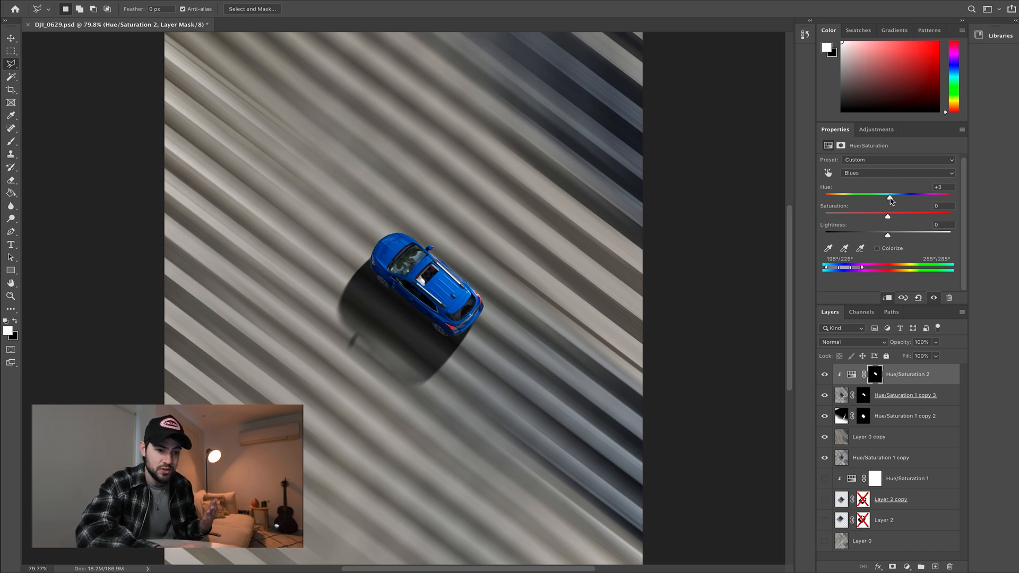
left_click_drag(891, 195, 952, 194)
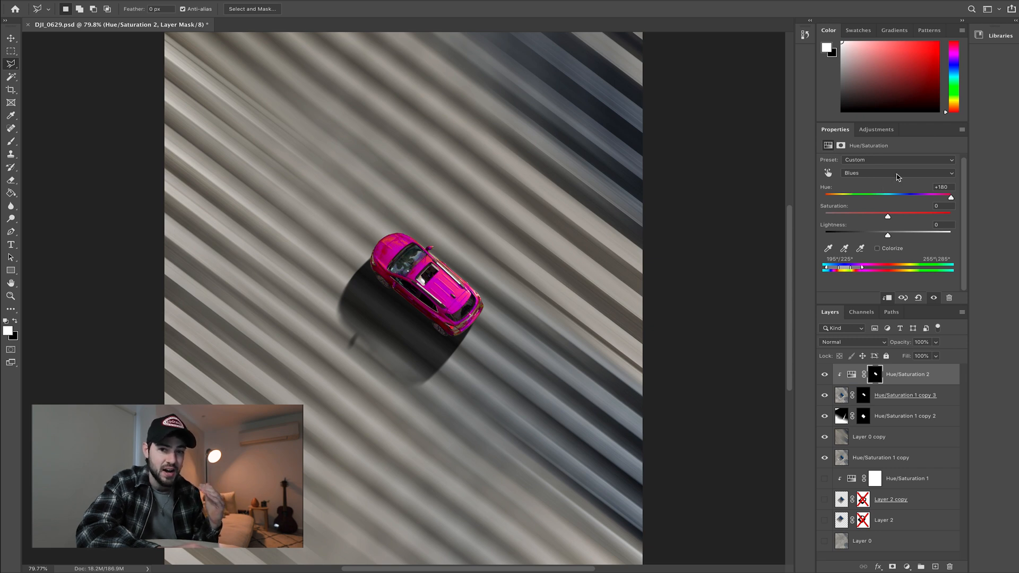
Switch the range to Cyans and set Hue to about +116 so the car turns red.
left_click(897, 173)
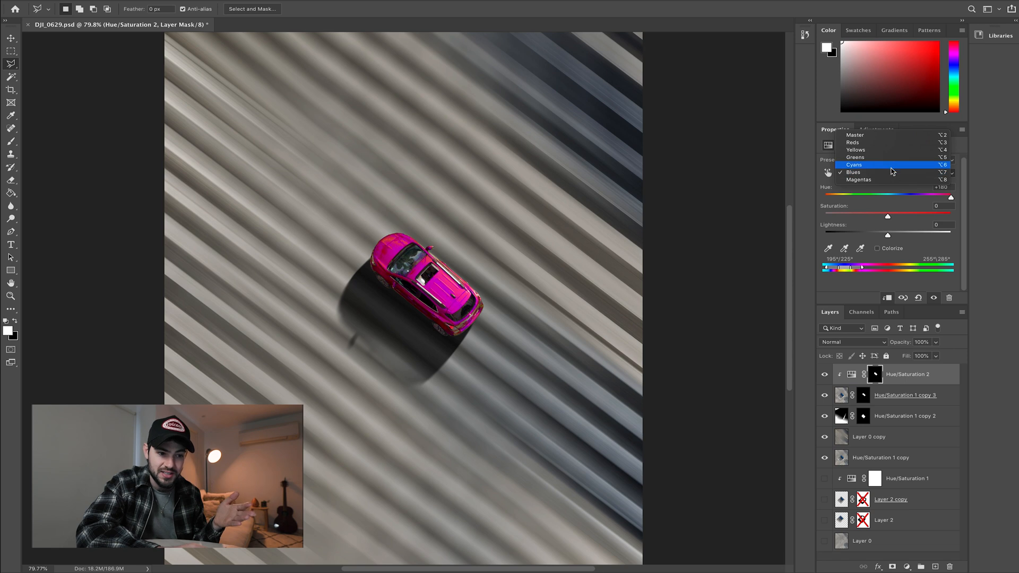
left_click(854, 164)
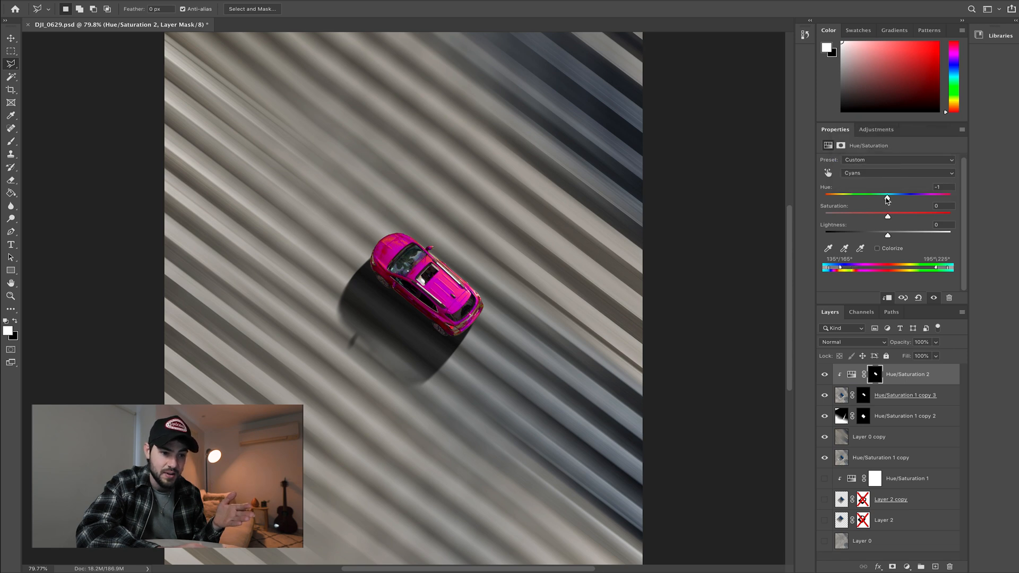
left_click_drag(885, 198, 901, 198)
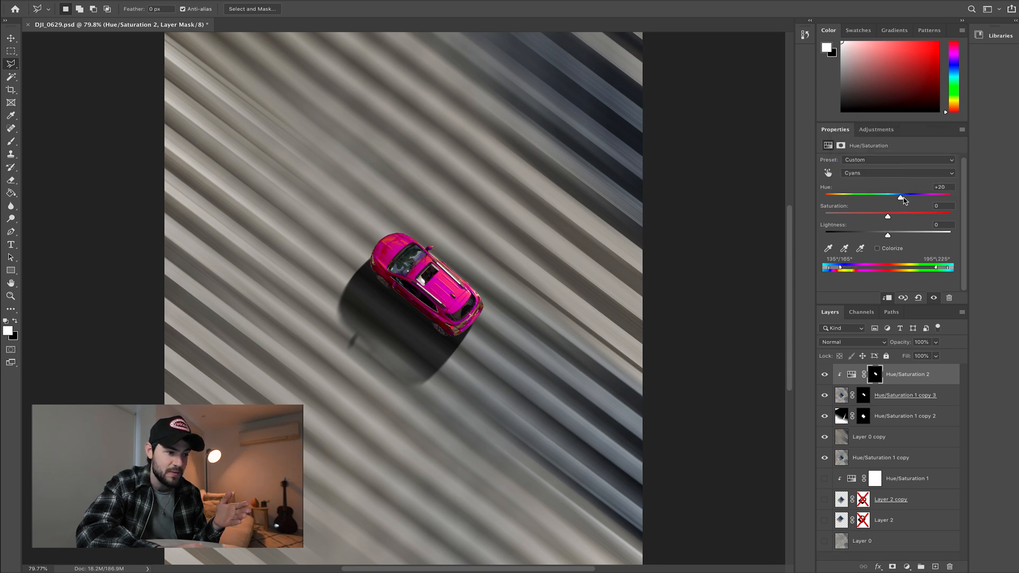
left_click_drag(900, 197, 921, 197)
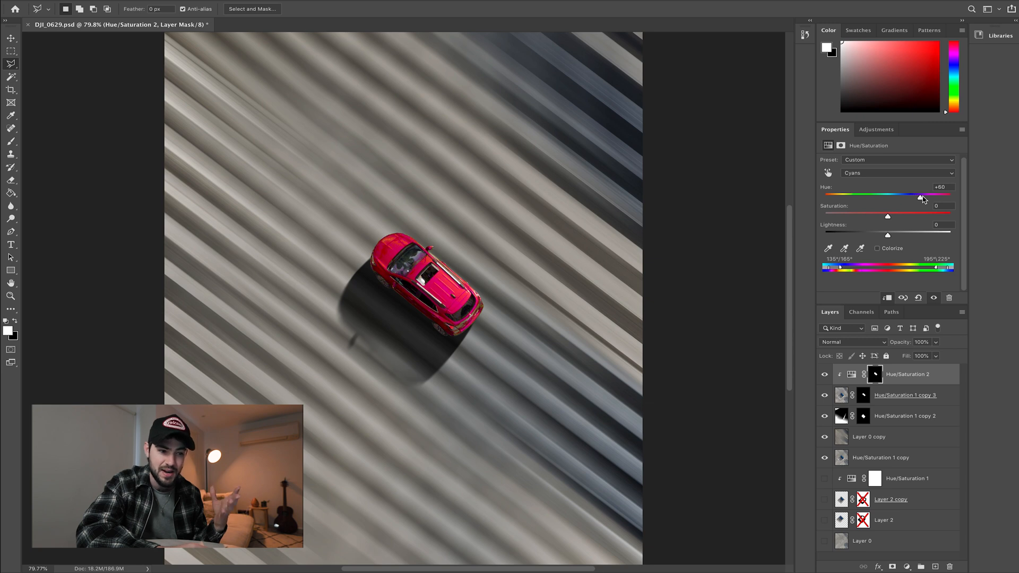
left_click_drag(921, 196, 935, 196)
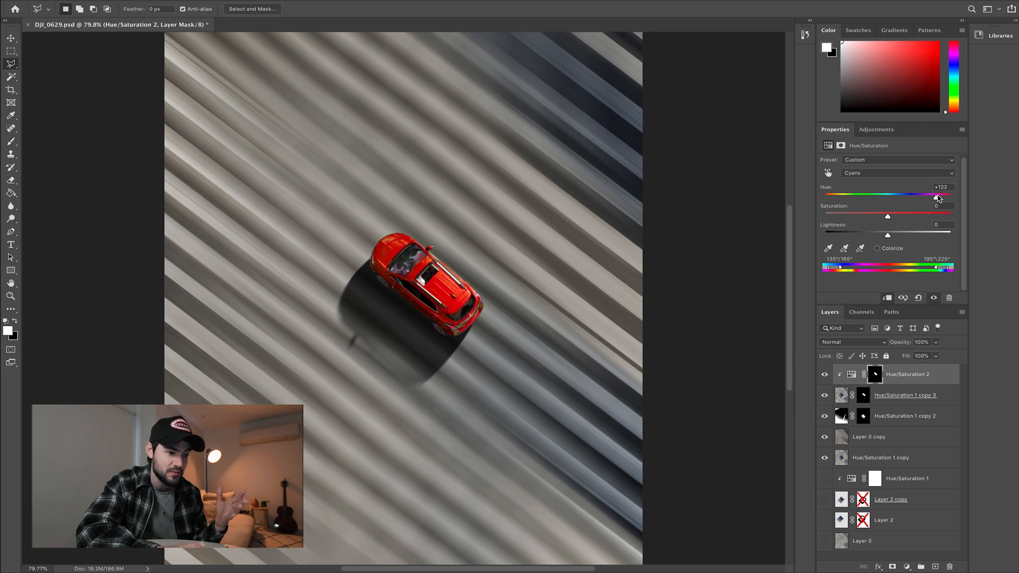
left_click_drag(937, 197, 935, 197)
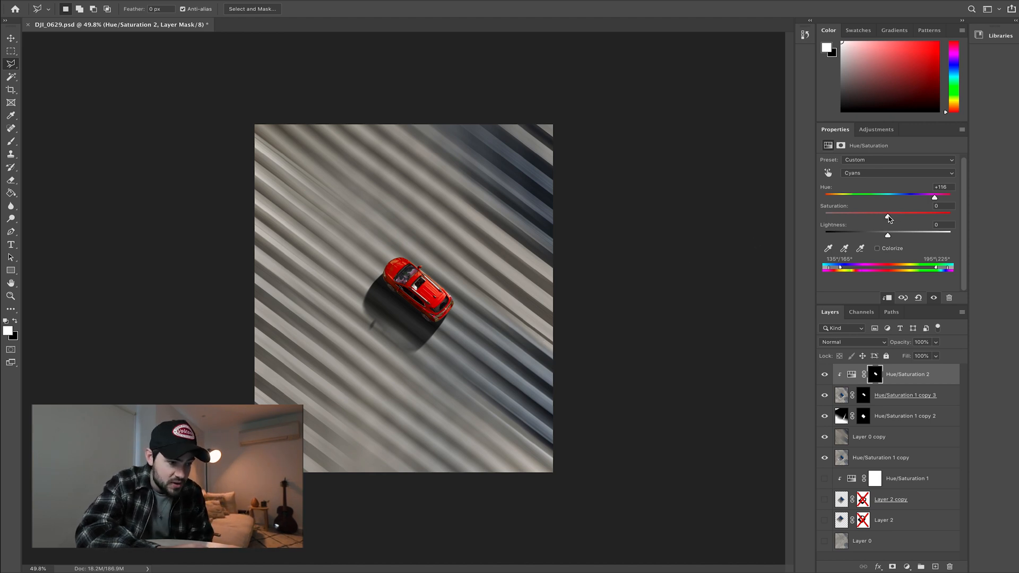
Set the cyan tones' Saturation to -50 and Lightness to about +24.
left_click_drag(888, 213, 863, 214)
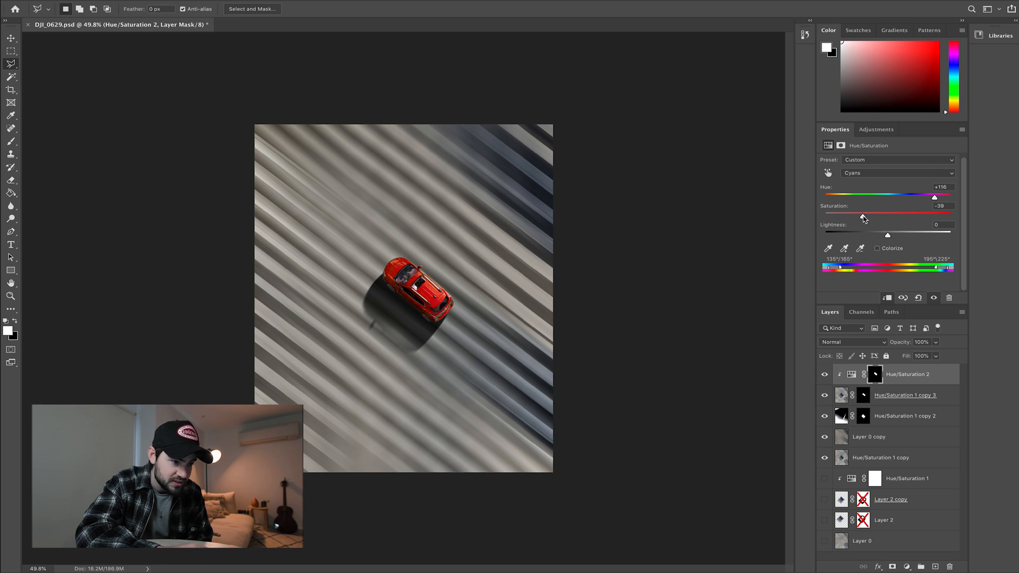
left_click_drag(863, 213, 855, 215)
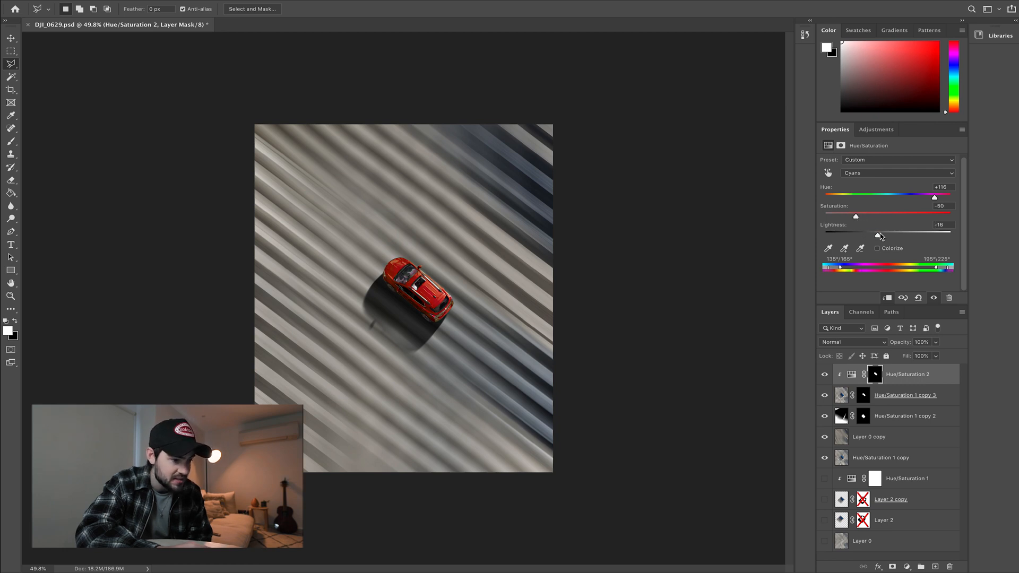
left_click_drag(856, 234, 903, 235)
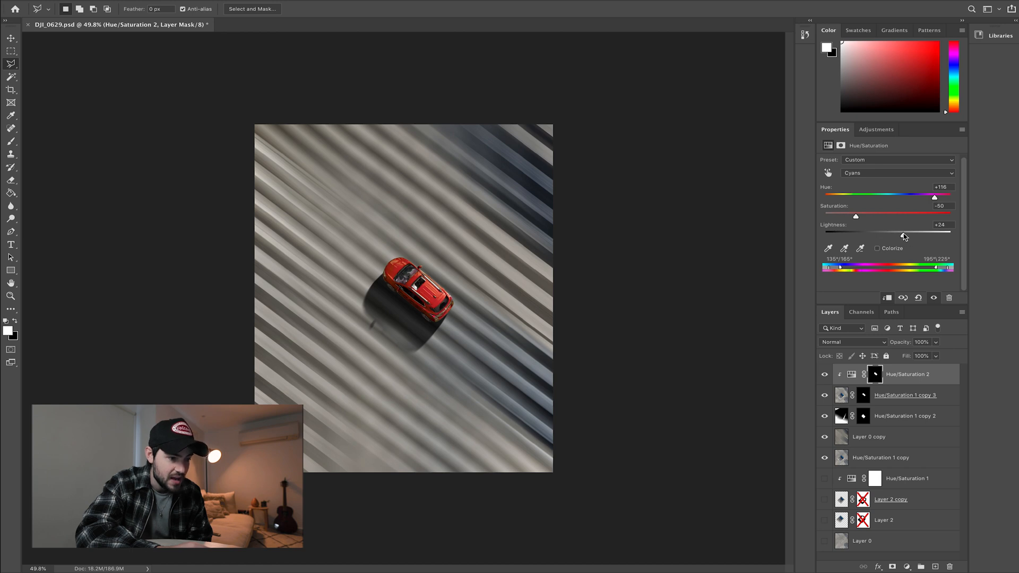